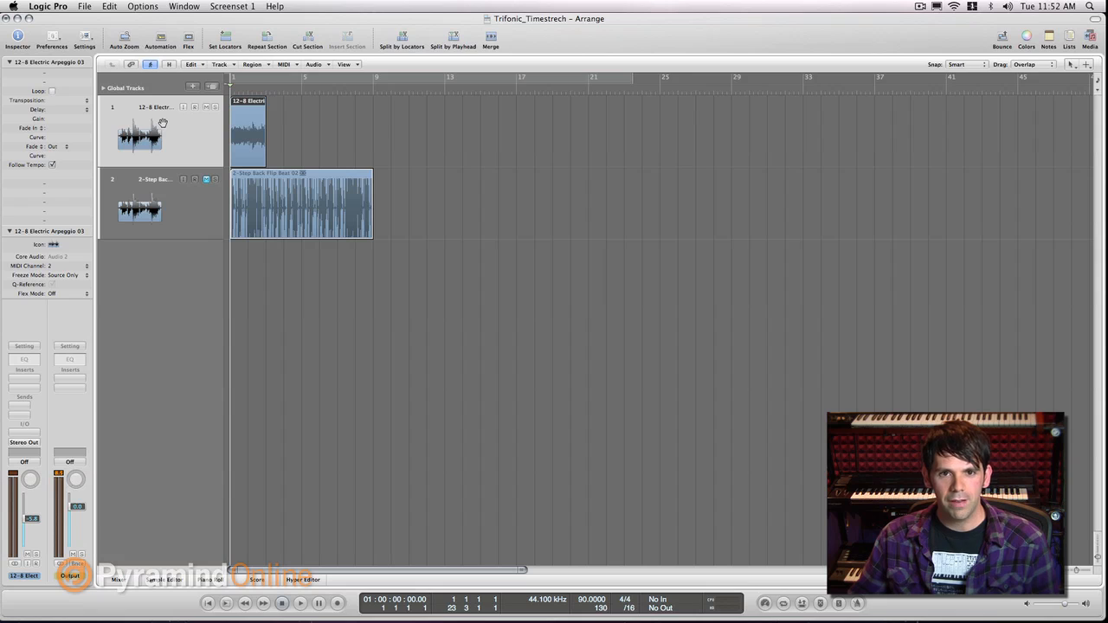
{"action": "mouse_move", "coordinate": [170, 113]}
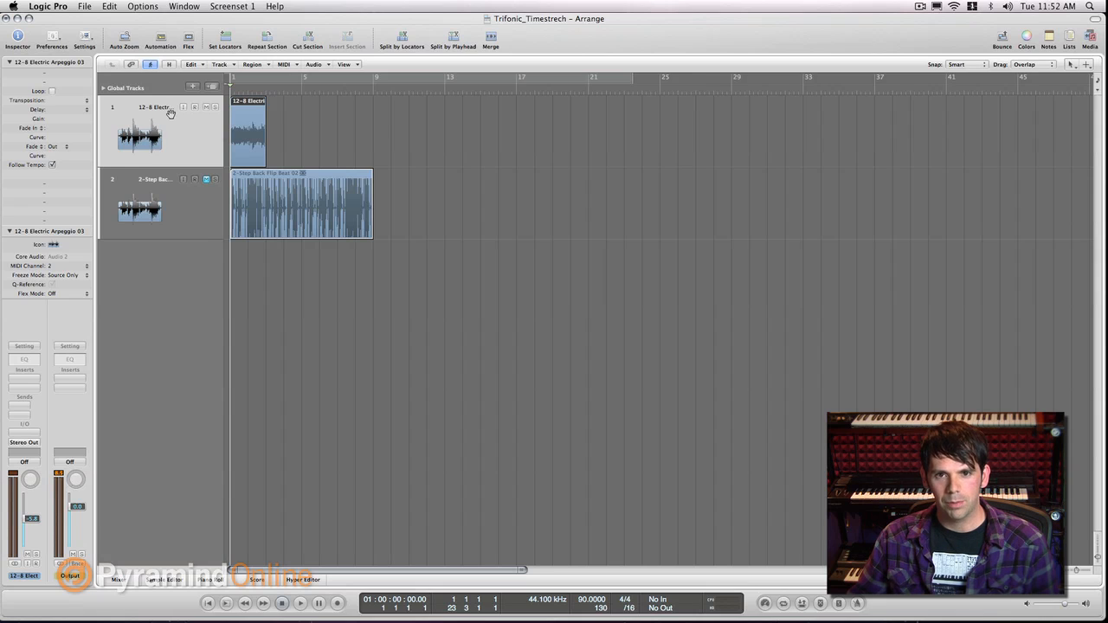
{"action": "mouse_move", "coordinate": [170, 115]}
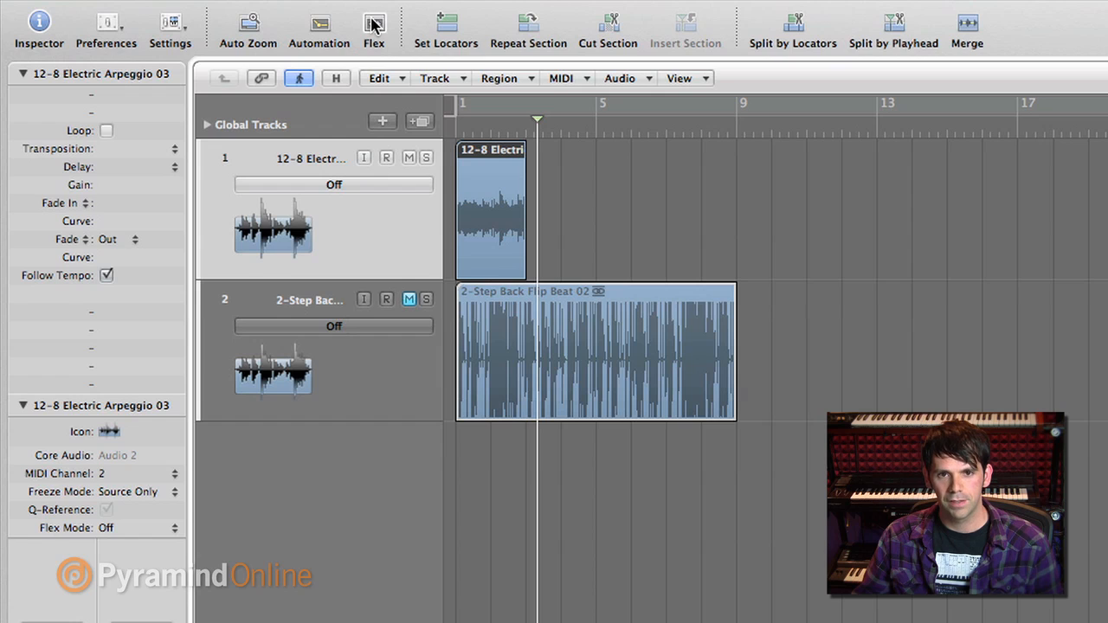
{"action": "mouse_move", "coordinate": [363, 149]}
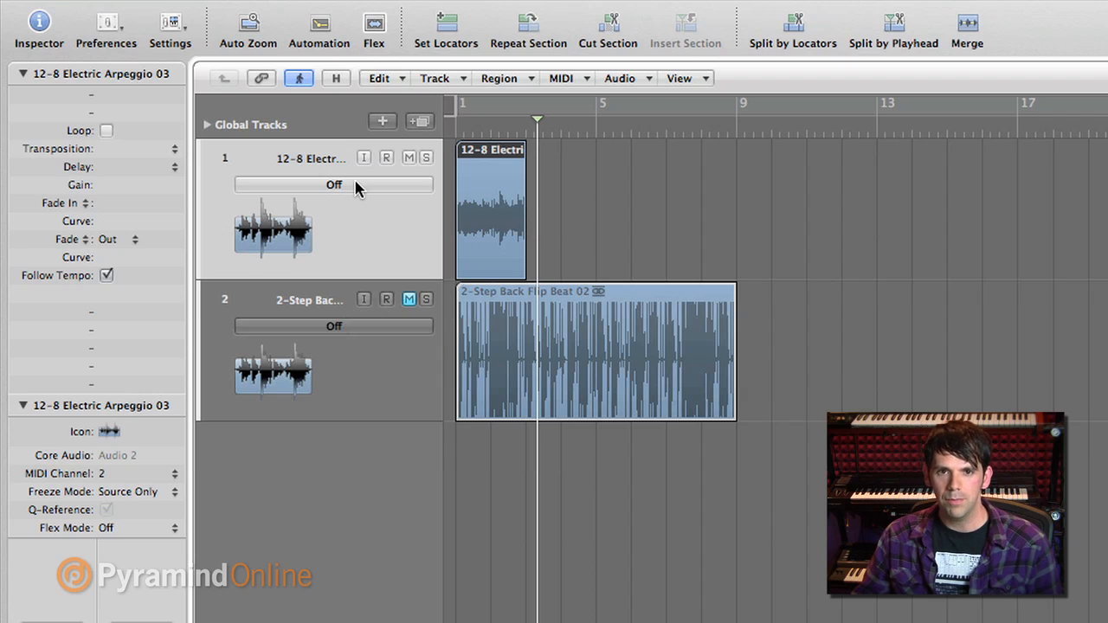
Reveal the flex mode choices on the 12-8 Electric Arpeggio 03 track header.
{"action": "left_click", "coordinate": [333, 183]}
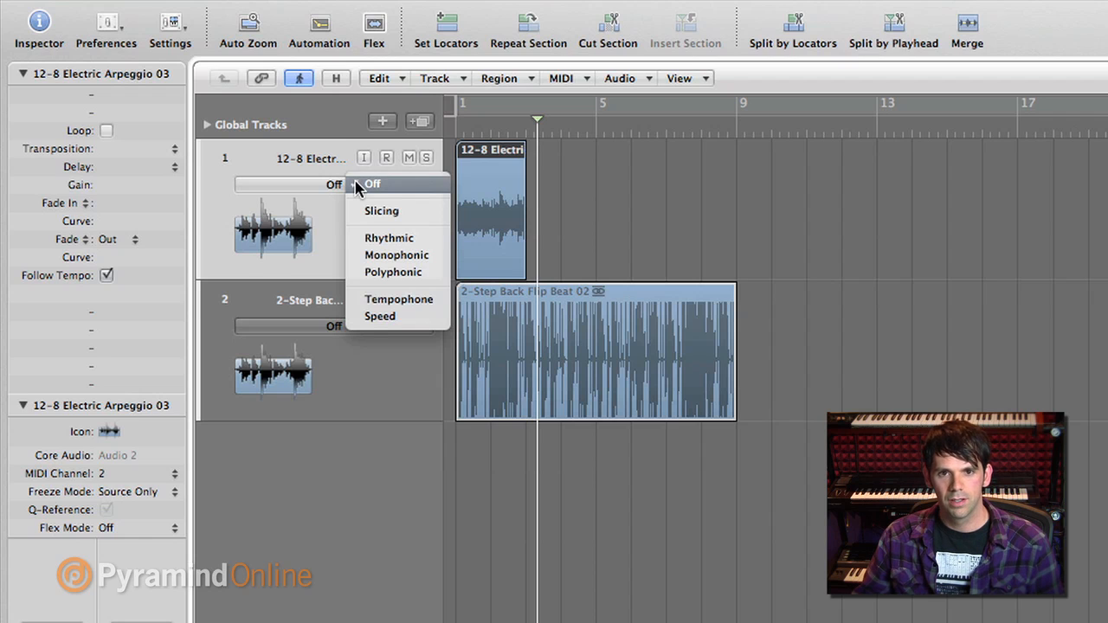
{"action": "mouse_move", "coordinate": [440, 266]}
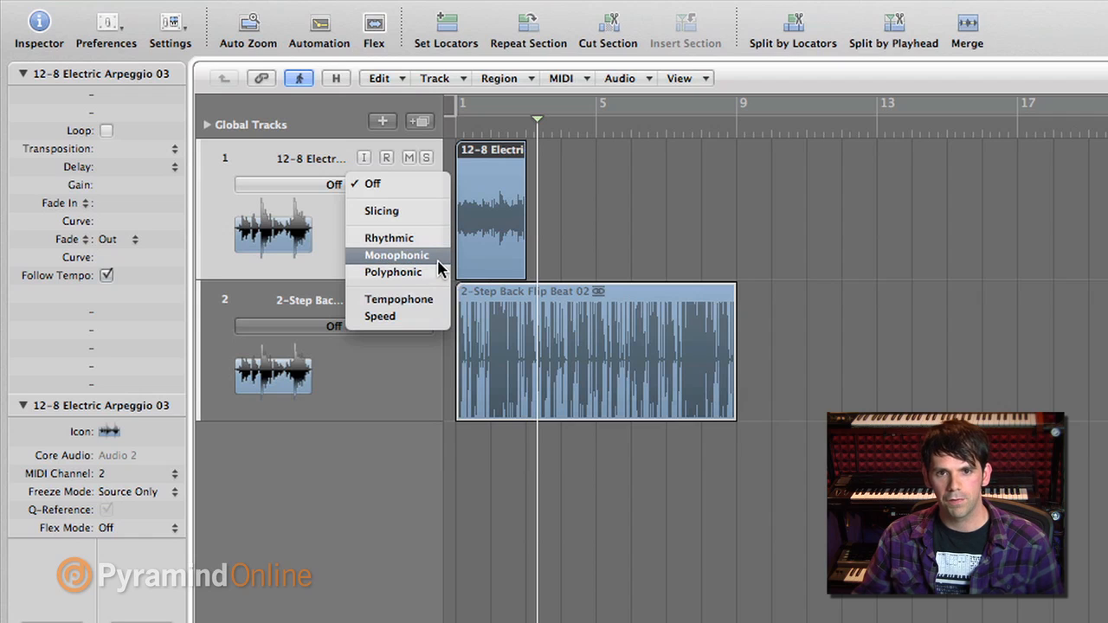
{"action": "mouse_move", "coordinate": [393, 271]}
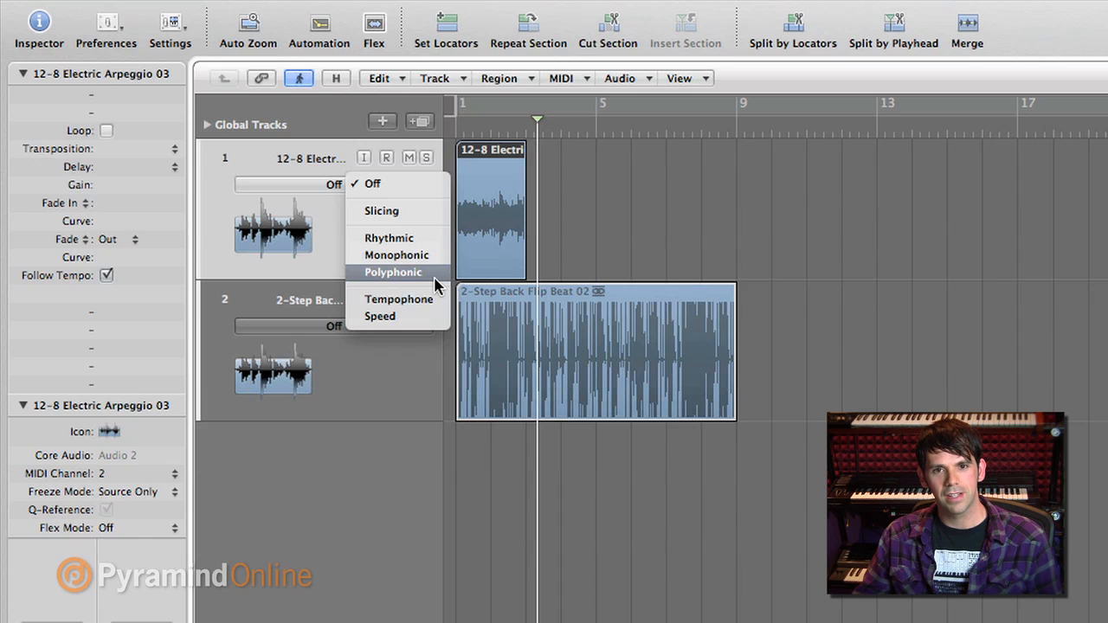
{"action": "mouse_move", "coordinate": [398, 298]}
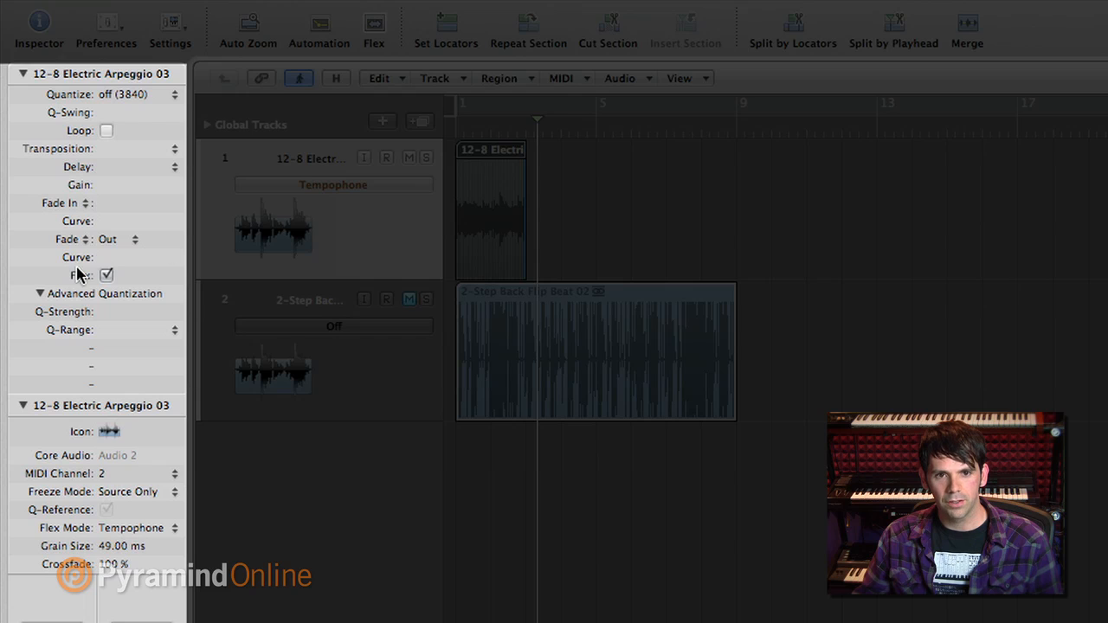
{"action": "mouse_move", "coordinate": [128, 523]}
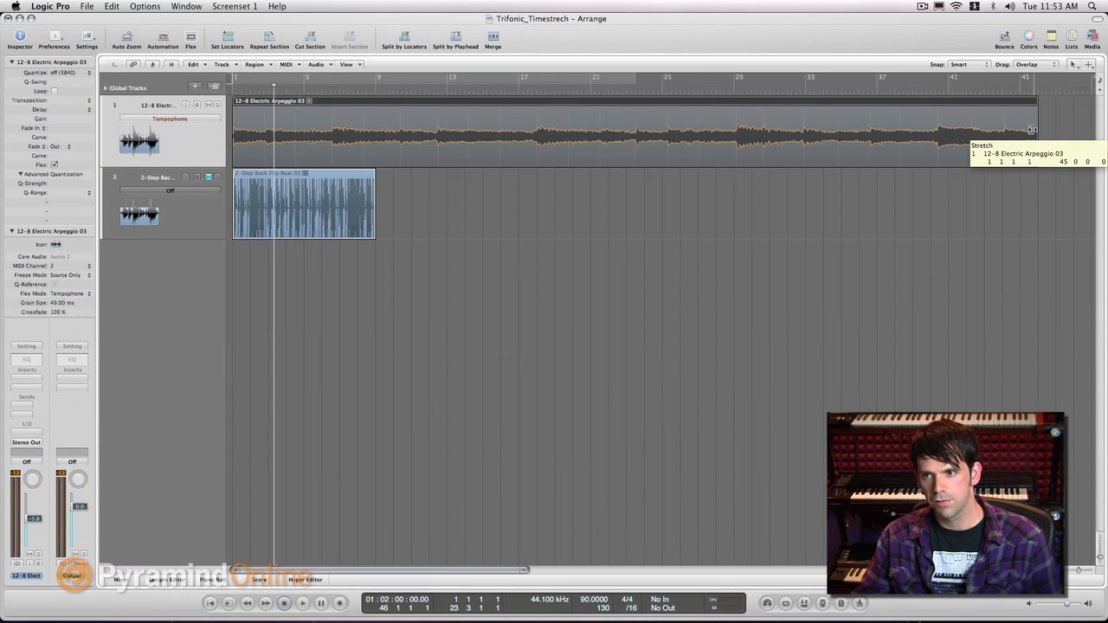
Stretch the Electric Arpeggio region's right edge so it spans many more bars.
{"action": "left_click_drag", "start_coordinate": [1036, 130], "coordinate": [805, 130]}
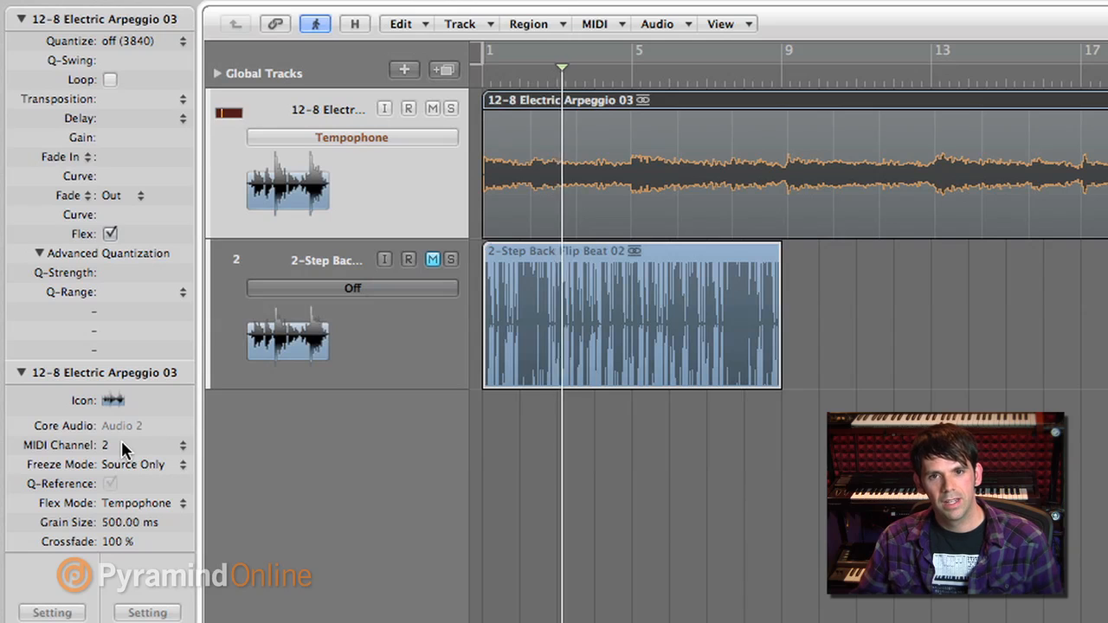
Raise the Tempophone Grain Size value in the Region Inspector toward 500 ms.
{"action": "left_click", "coordinate": [588, 67]}
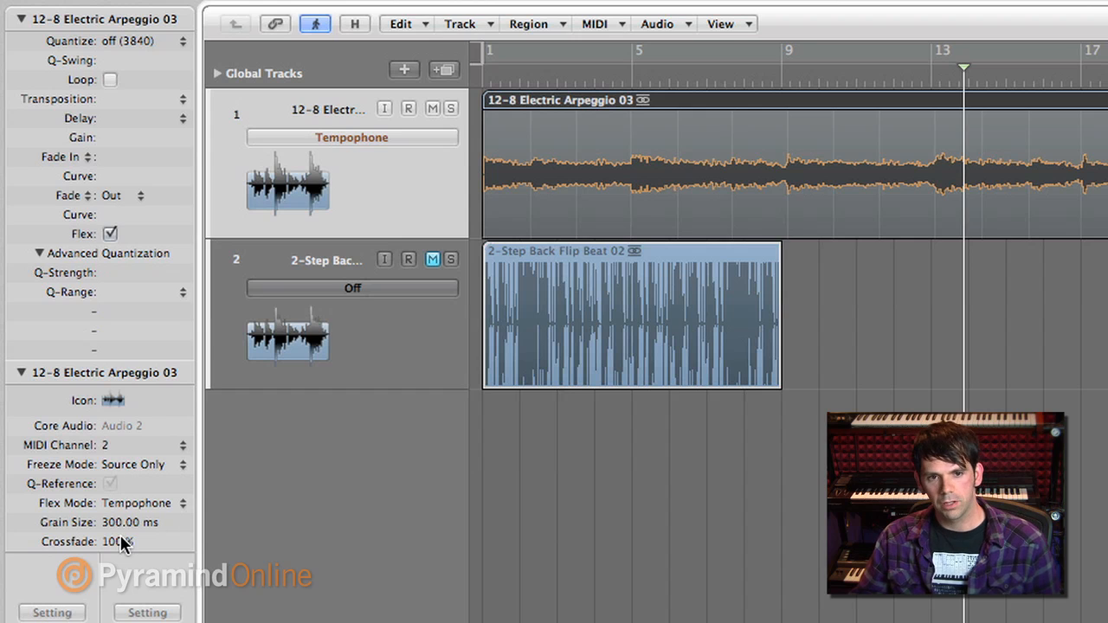
{"action": "mouse_move", "coordinate": [55, 533]}
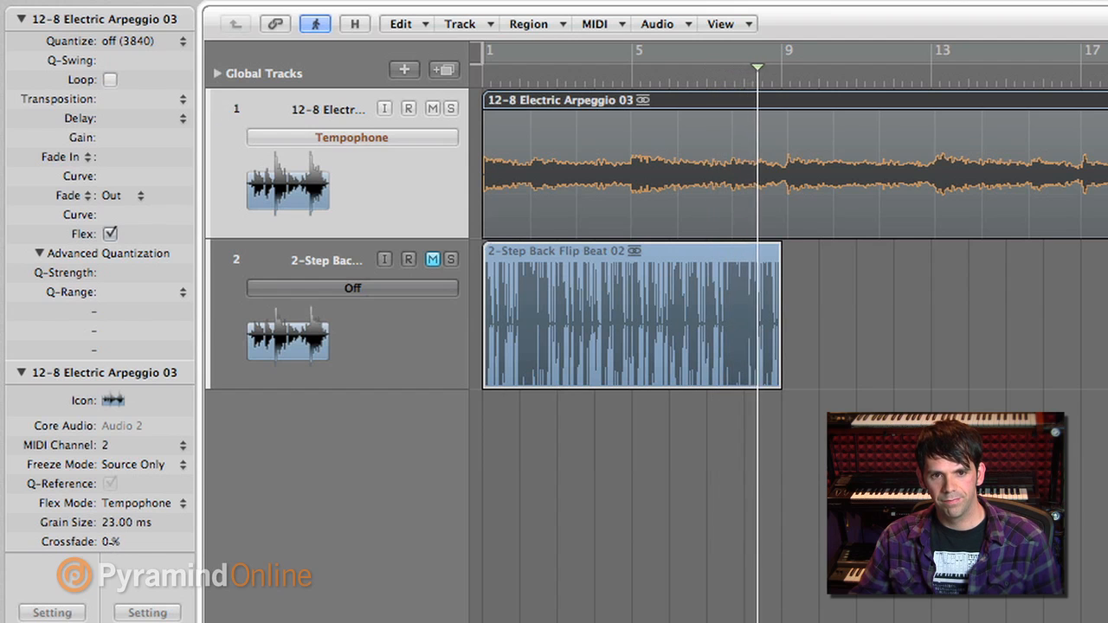
Bring the Tempophone crossfade back to 100% alongside the 19 ms grain size.
{"action": "left_click", "coordinate": [126, 523]}
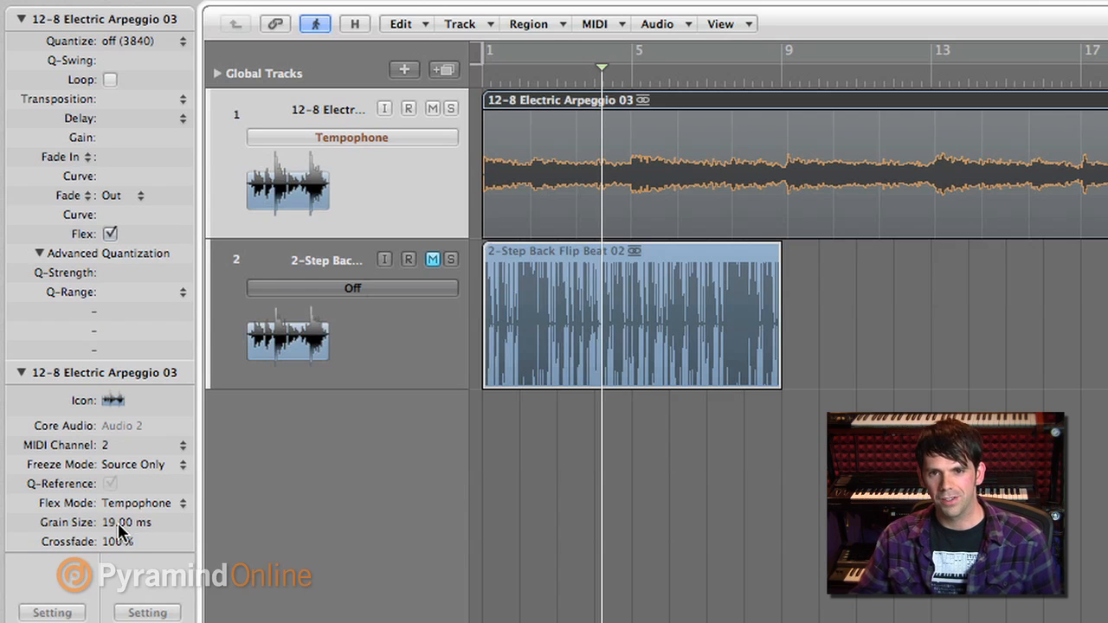
{"action": "mouse_move", "coordinate": [251, 430]}
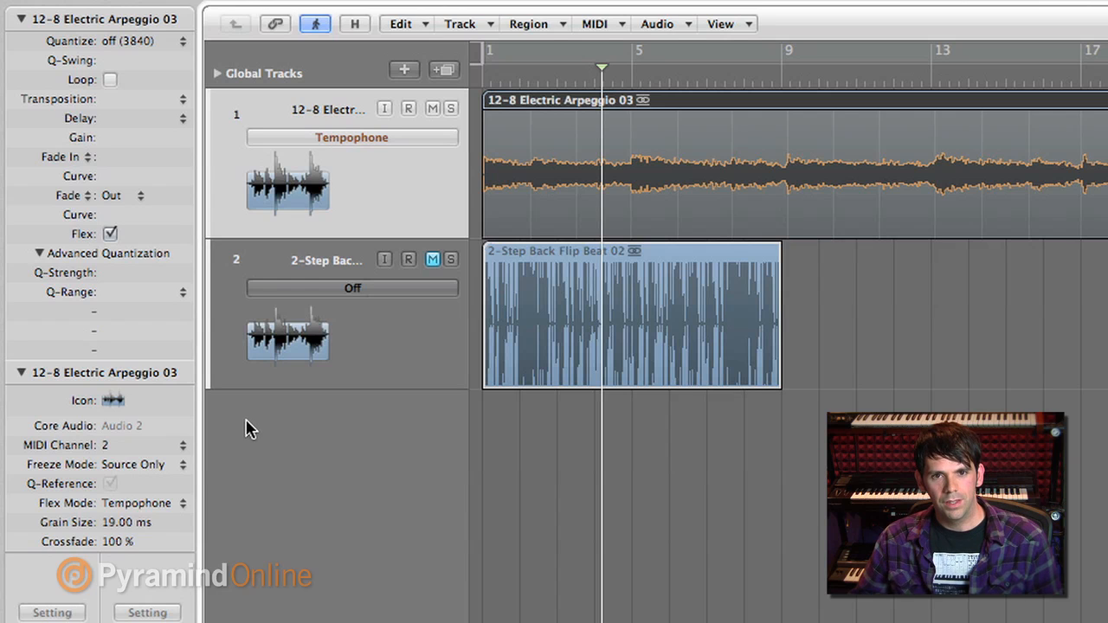
{"action": "mouse_move", "coordinate": [413, 260]}
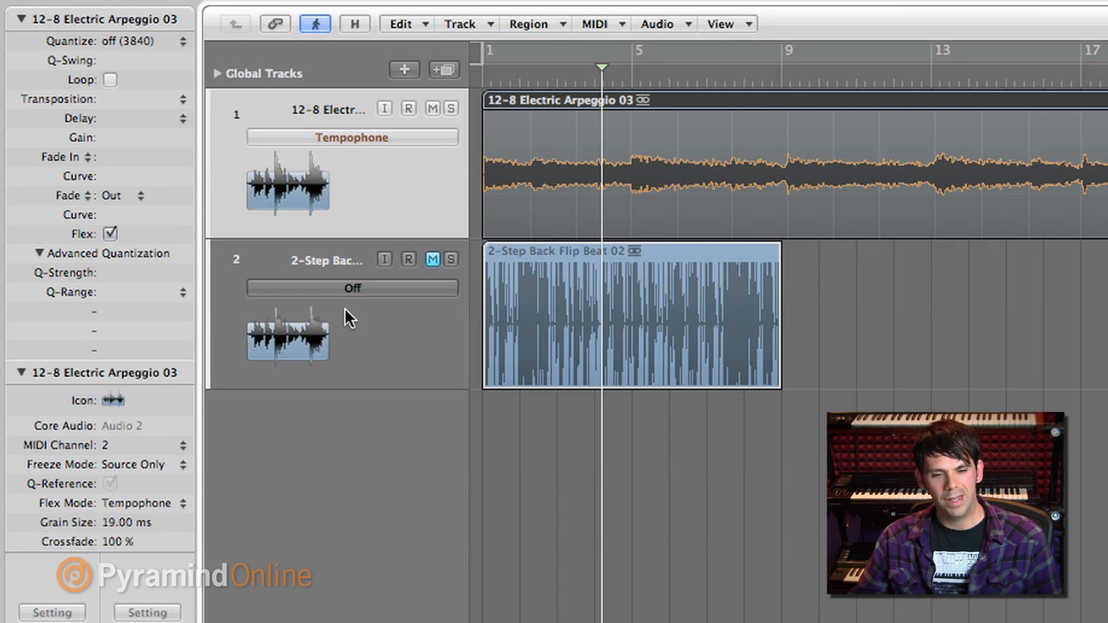
{"action": "mouse_move", "coordinate": [398, 165]}
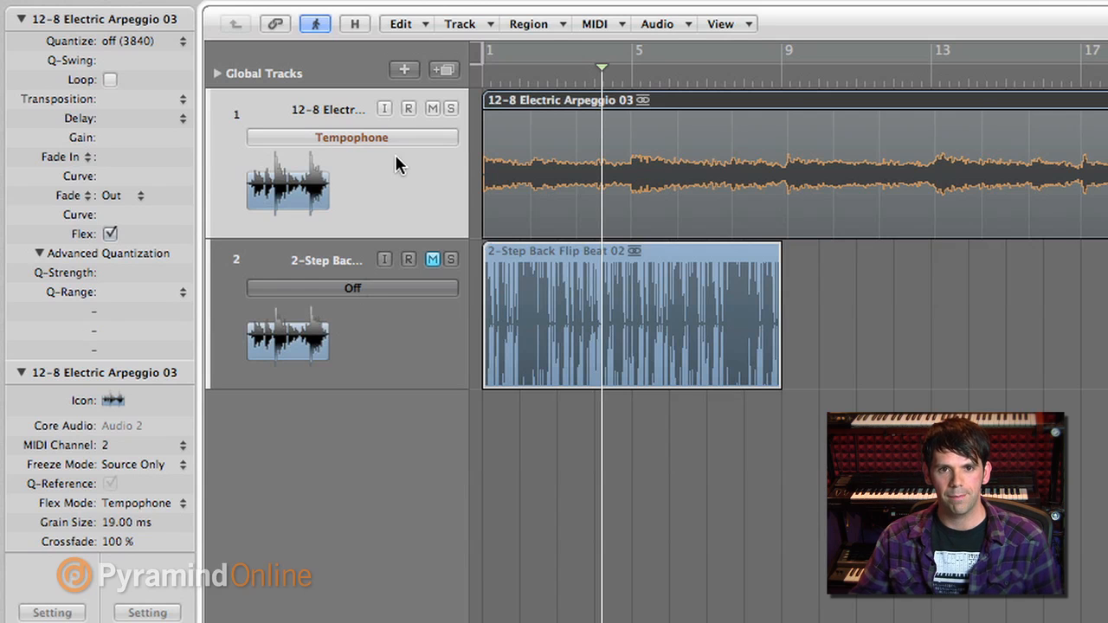
Set the arpeggio track's flex mode to Off and mute the track.
{"action": "left_click", "coordinate": [351, 137]}
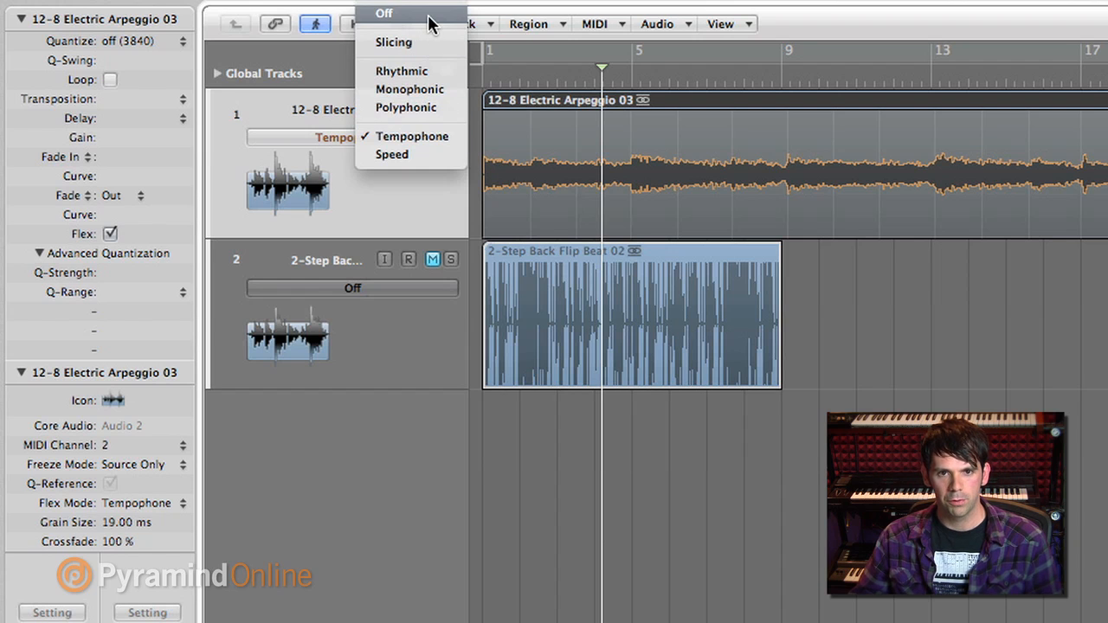
{"action": "left_click", "coordinate": [385, 14]}
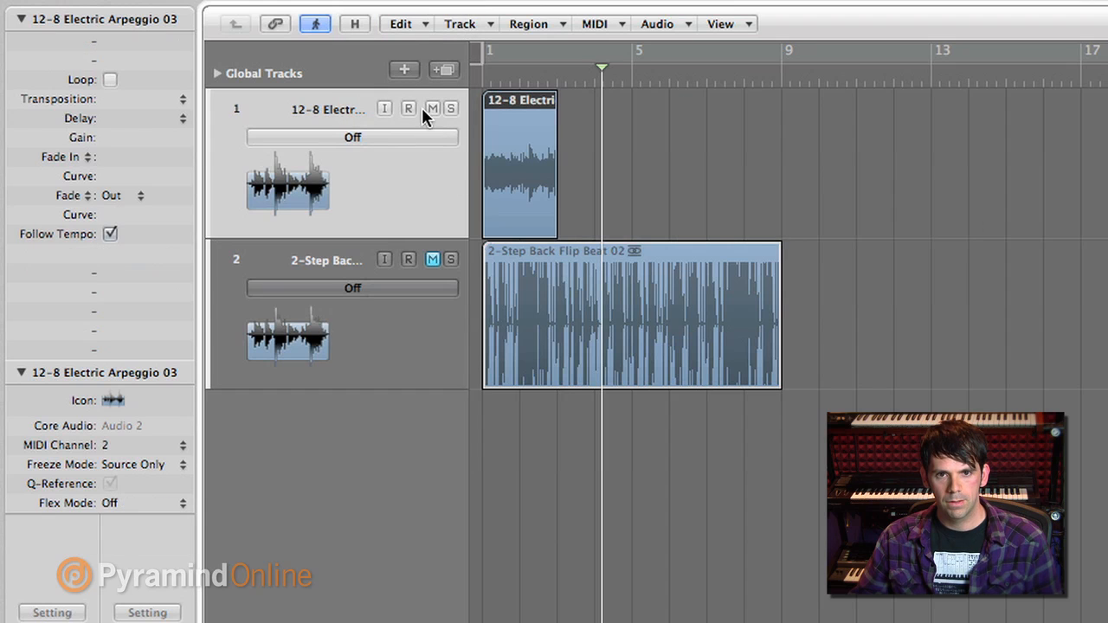
{"action": "left_click", "coordinate": [433, 107]}
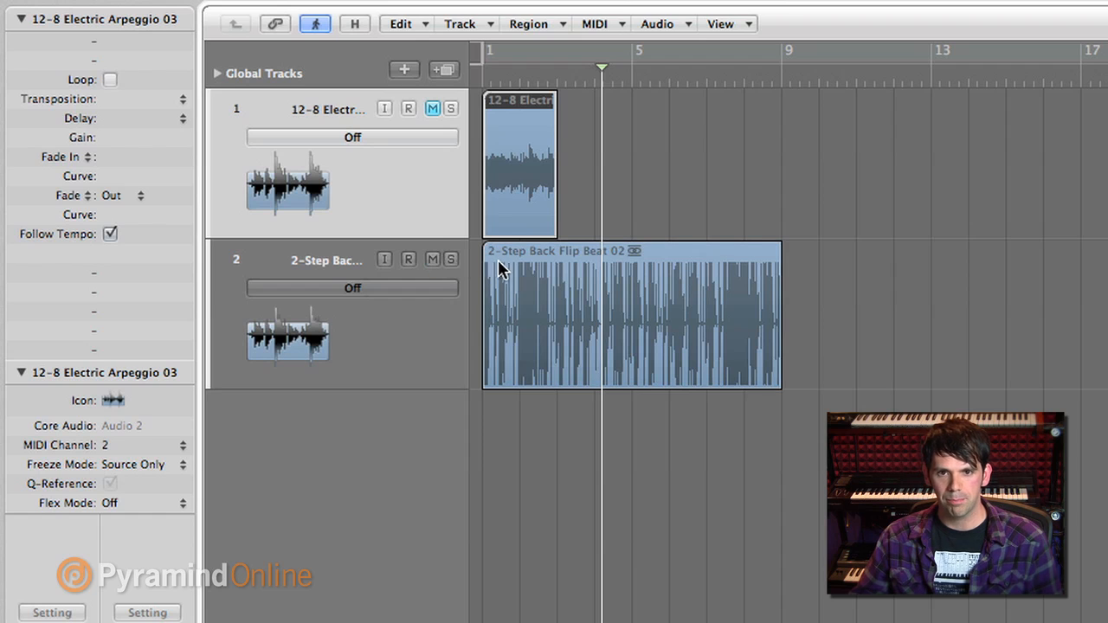
{"action": "mouse_move", "coordinate": [604, 256]}
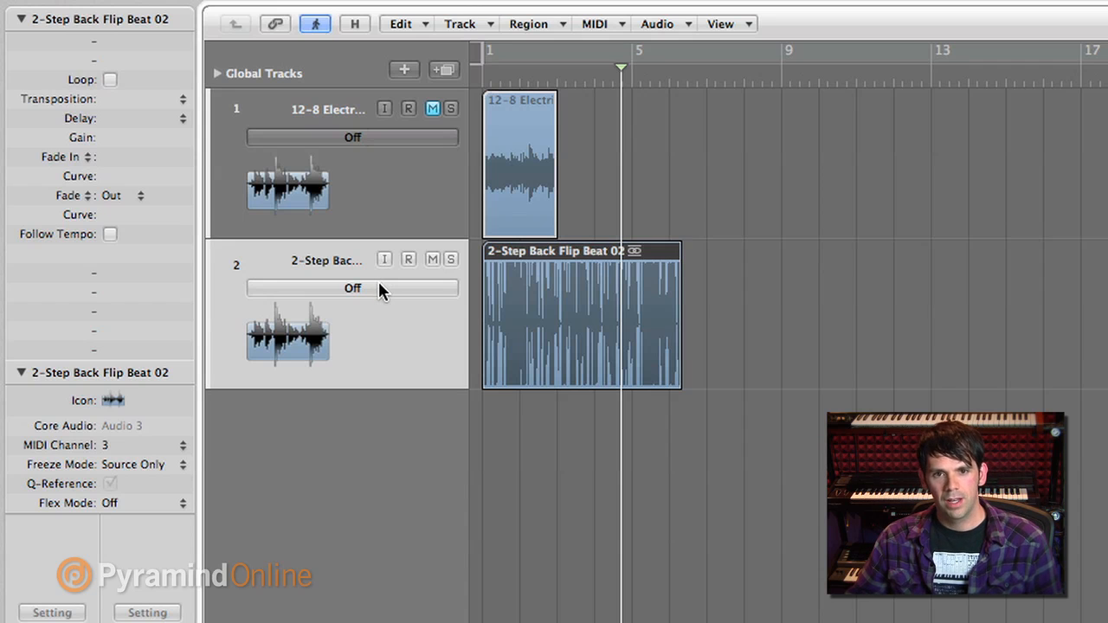
{"action": "left_click", "coordinate": [353, 287]}
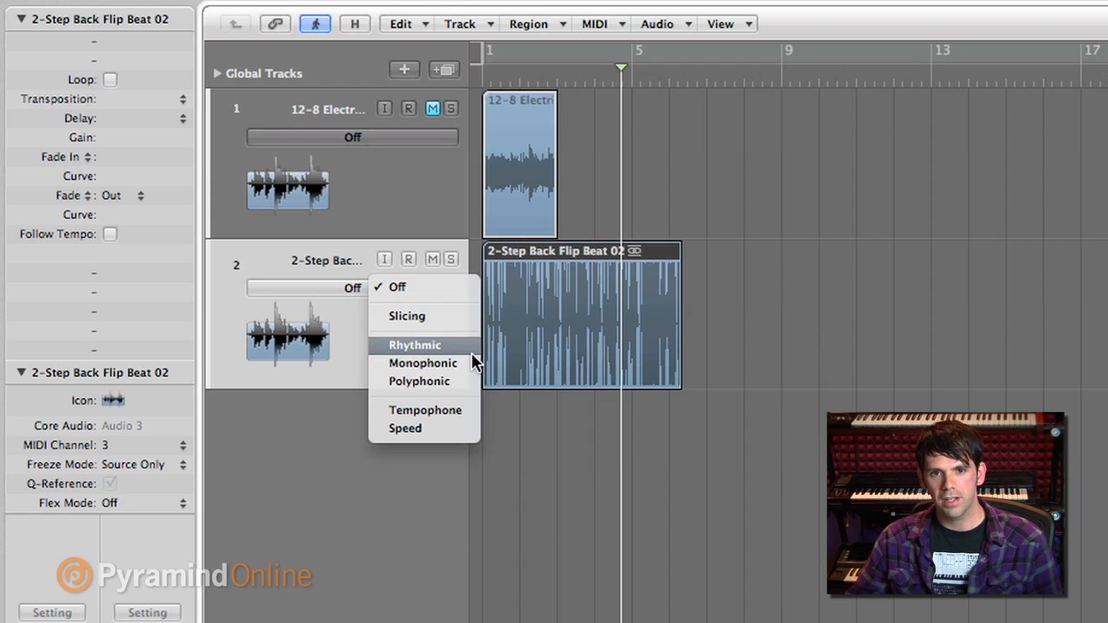
{"action": "mouse_move", "coordinate": [422, 364]}
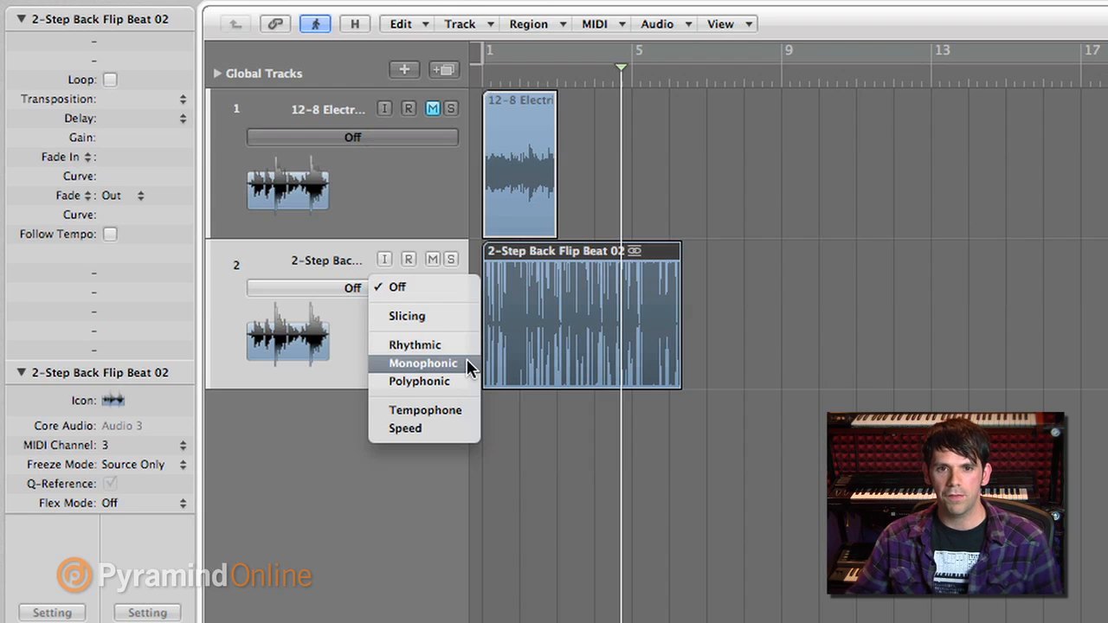
{"action": "mouse_move", "coordinate": [419, 381]}
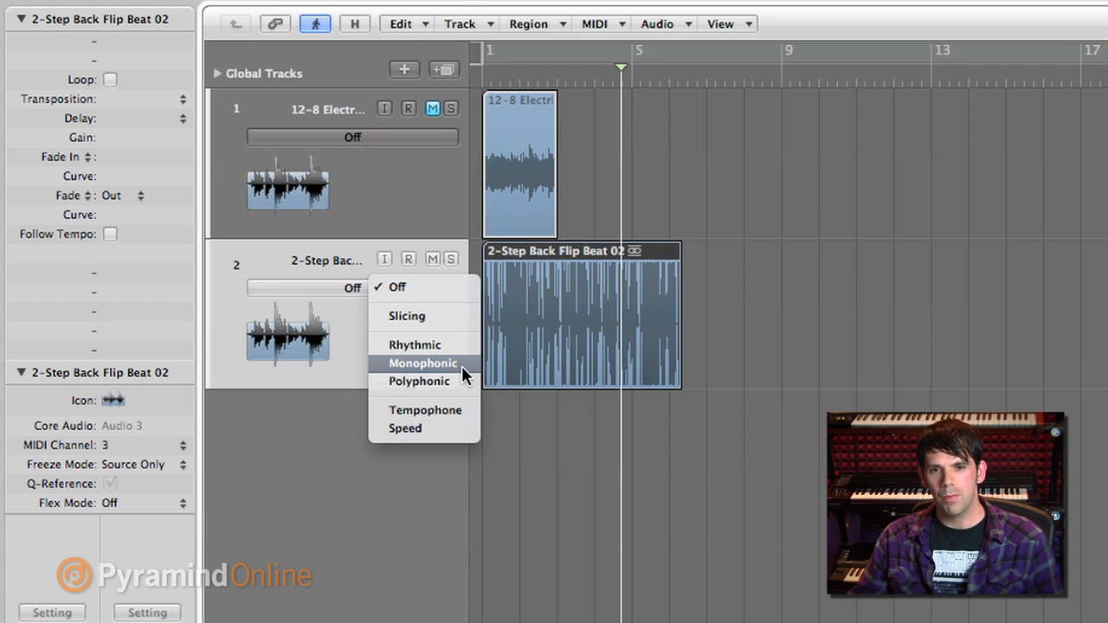
{"action": "left_click", "coordinate": [422, 363]}
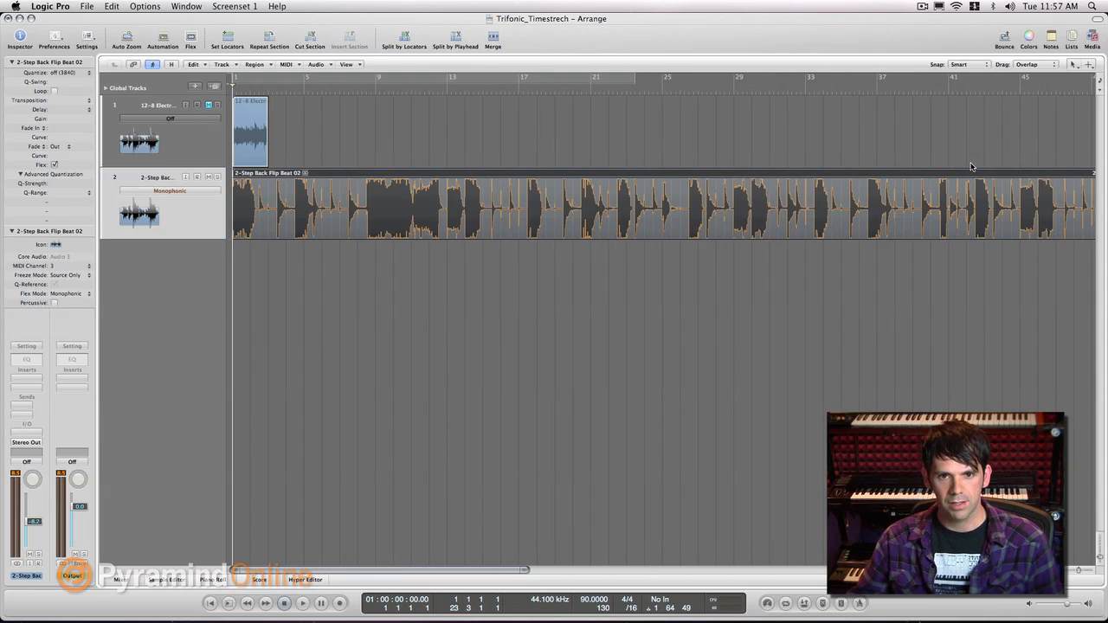
{"action": "left_click", "coordinate": [301, 603]}
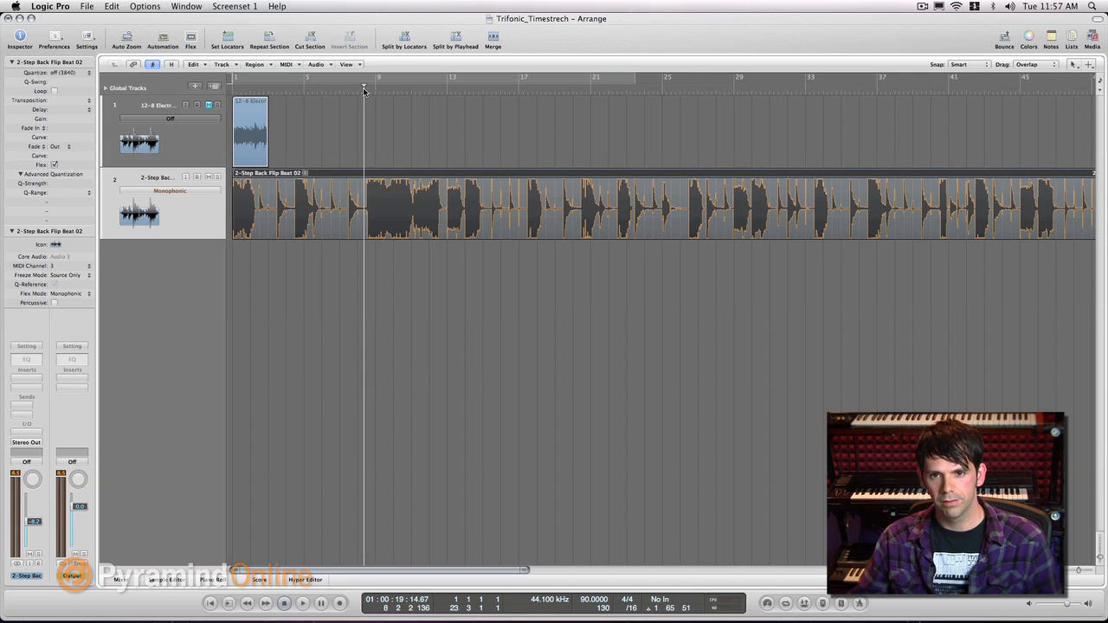
{"action": "left_click", "coordinate": [302, 603]}
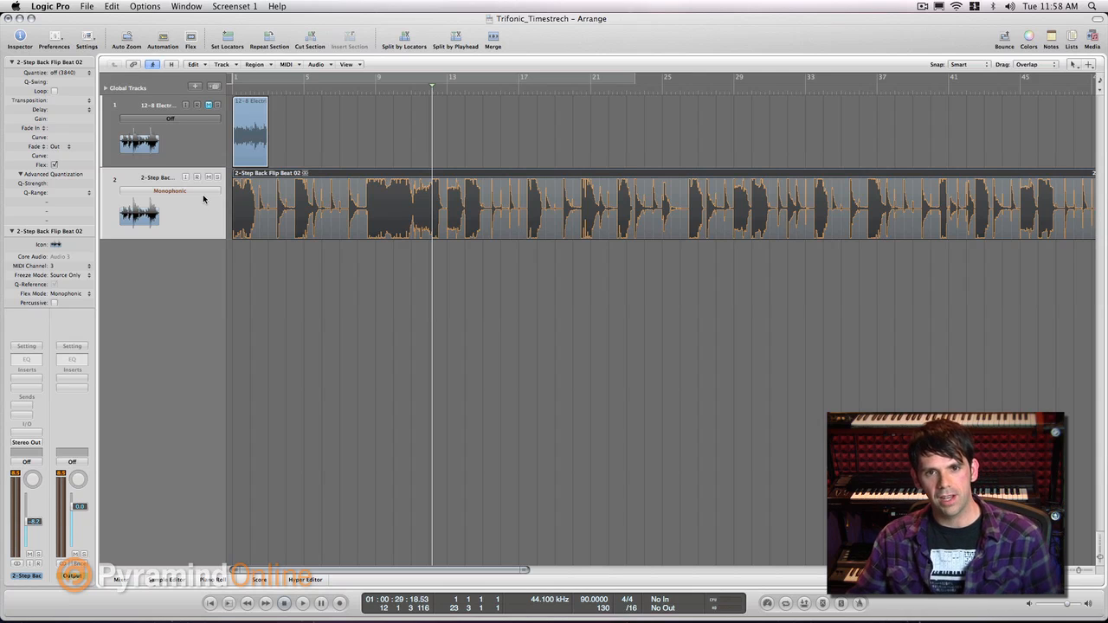
{"action": "left_click", "coordinate": [170, 190]}
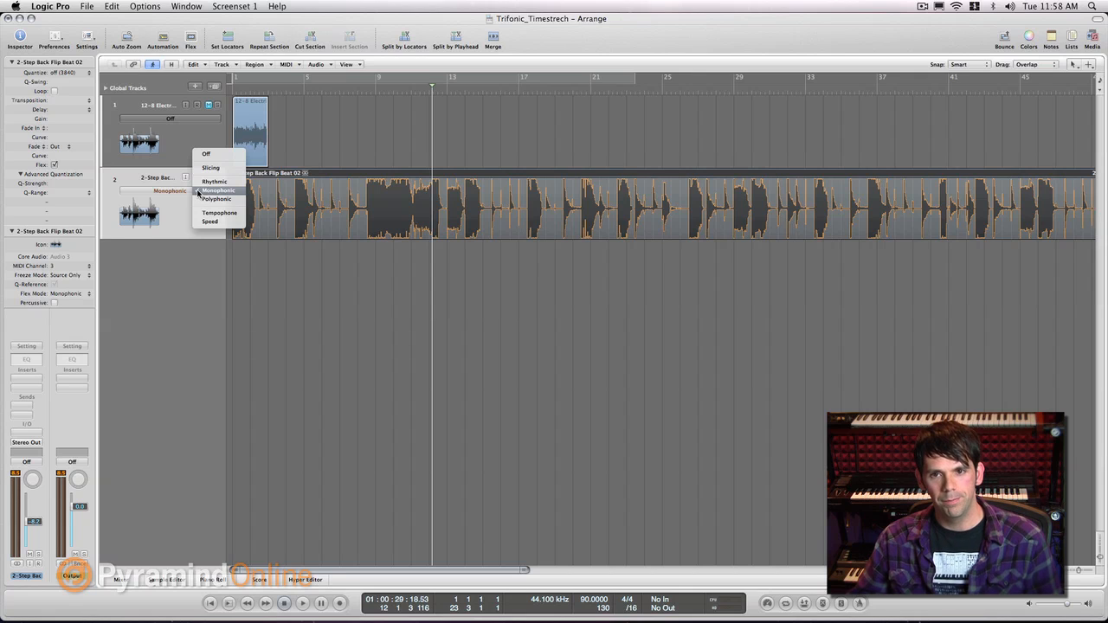
Choose Polyphonic as the drum loop track's flex mode.
{"action": "left_click", "coordinate": [217, 199]}
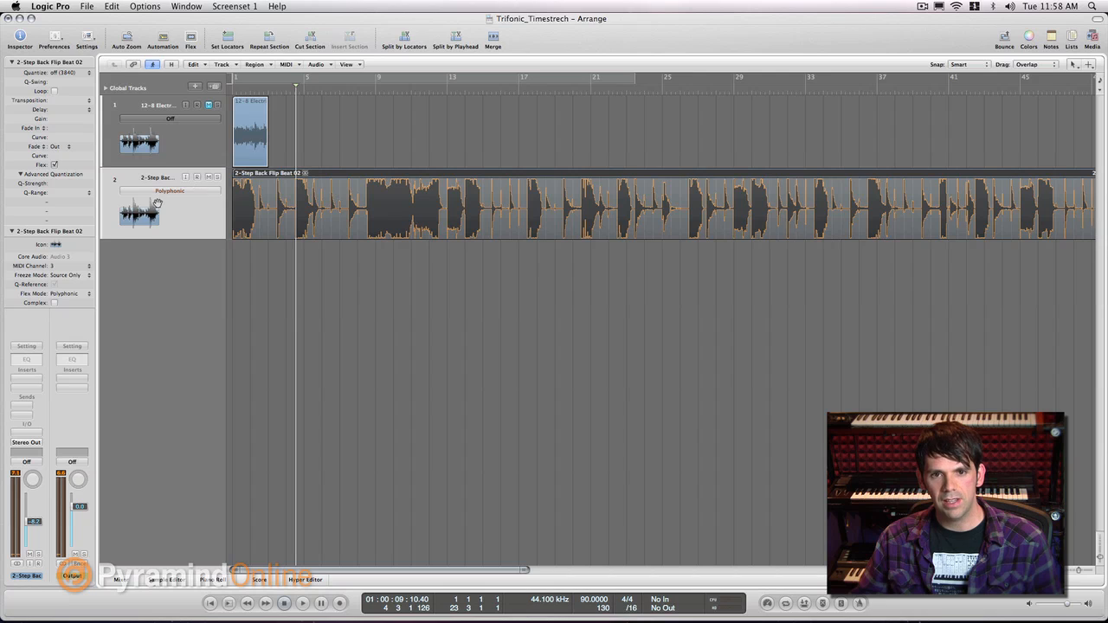
Return the drum loop track to Monophonic flex mode and audition it from a new ruler position.
{"action": "left_click", "coordinate": [170, 190]}
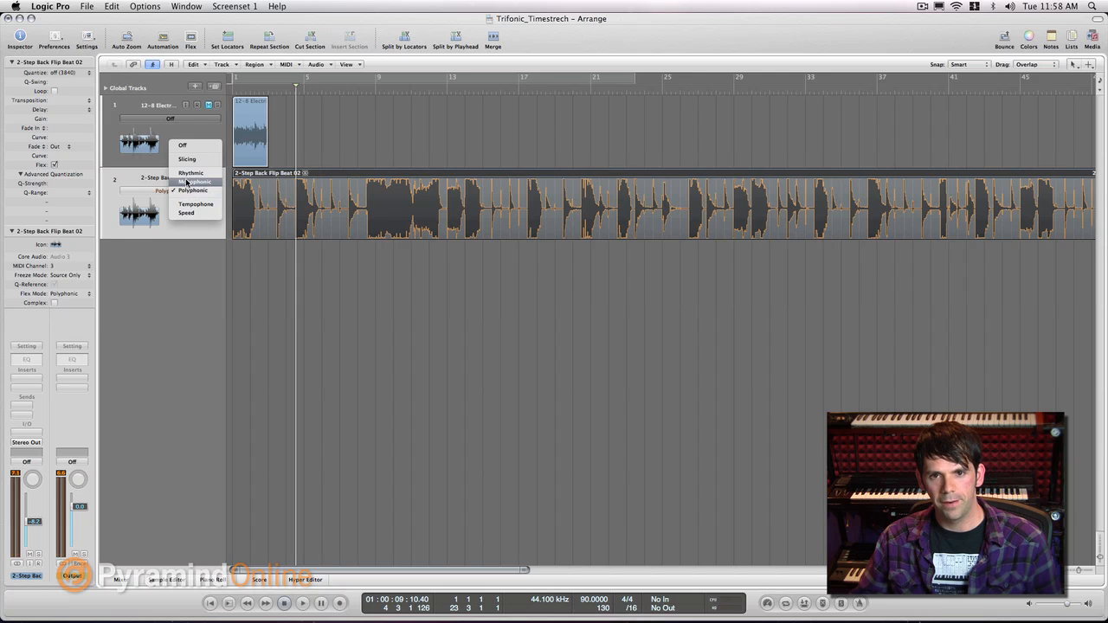
{"action": "left_click", "coordinate": [194, 182]}
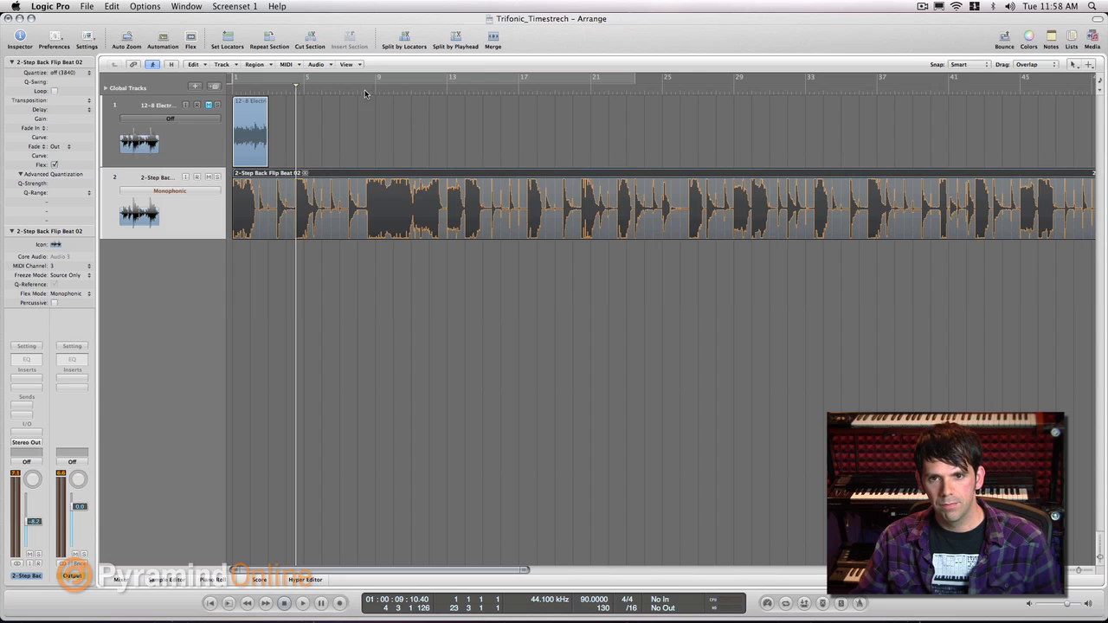
{"action": "left_click", "coordinate": [302, 602]}
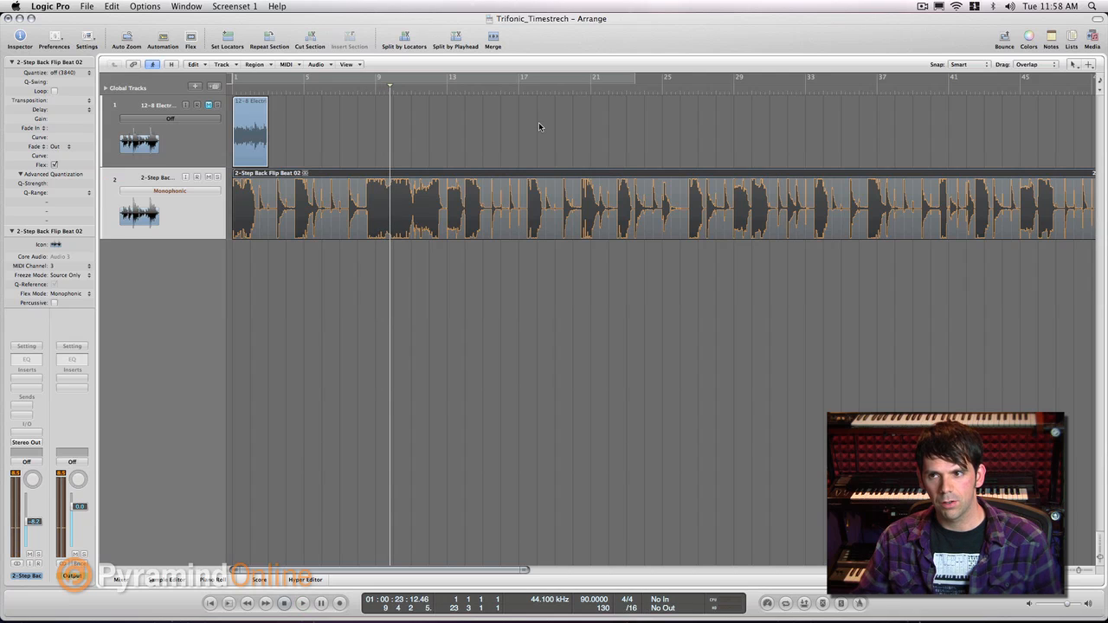
{"action": "left_click", "coordinate": [1077, 64]}
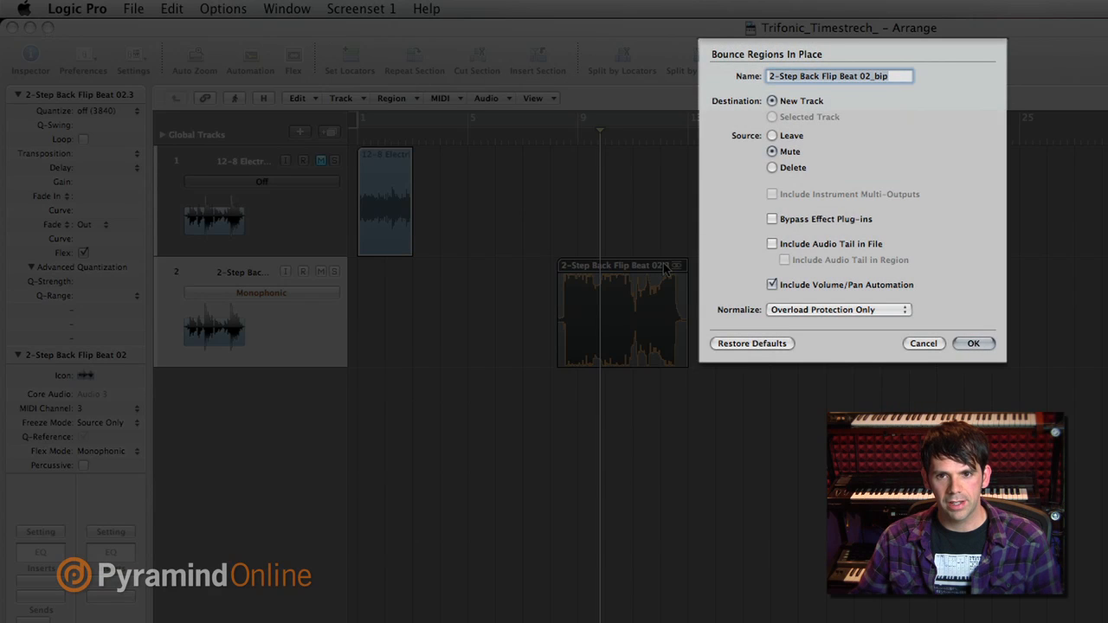
{"action": "mouse_move", "coordinate": [707, 266]}
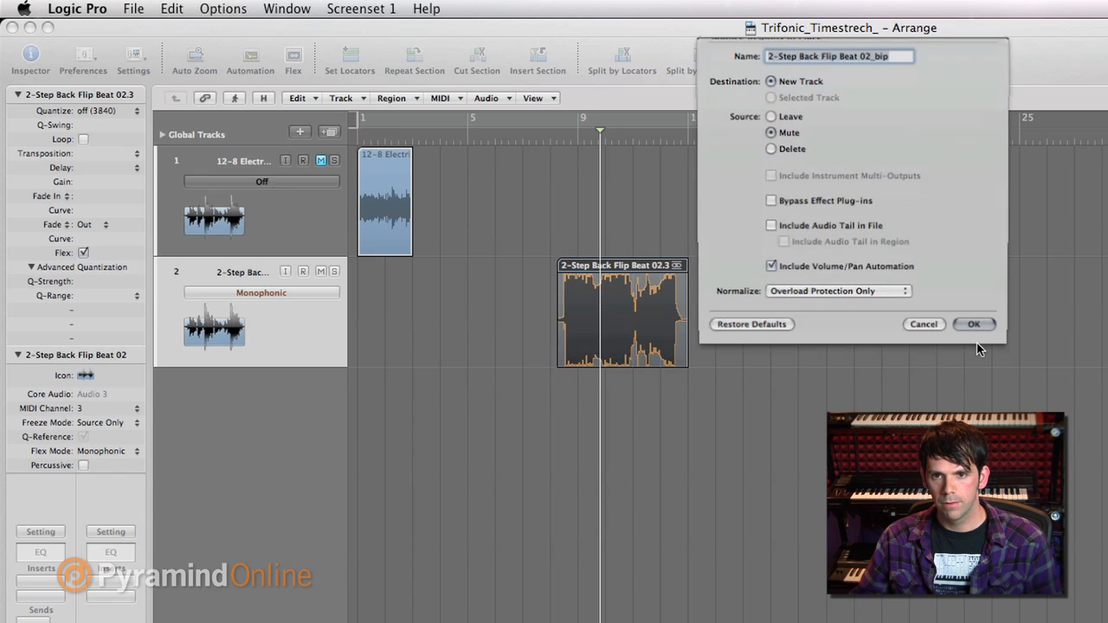
Confirm Bounce In Place to a New Track with the source muted.
{"action": "left_click", "coordinate": [973, 324]}
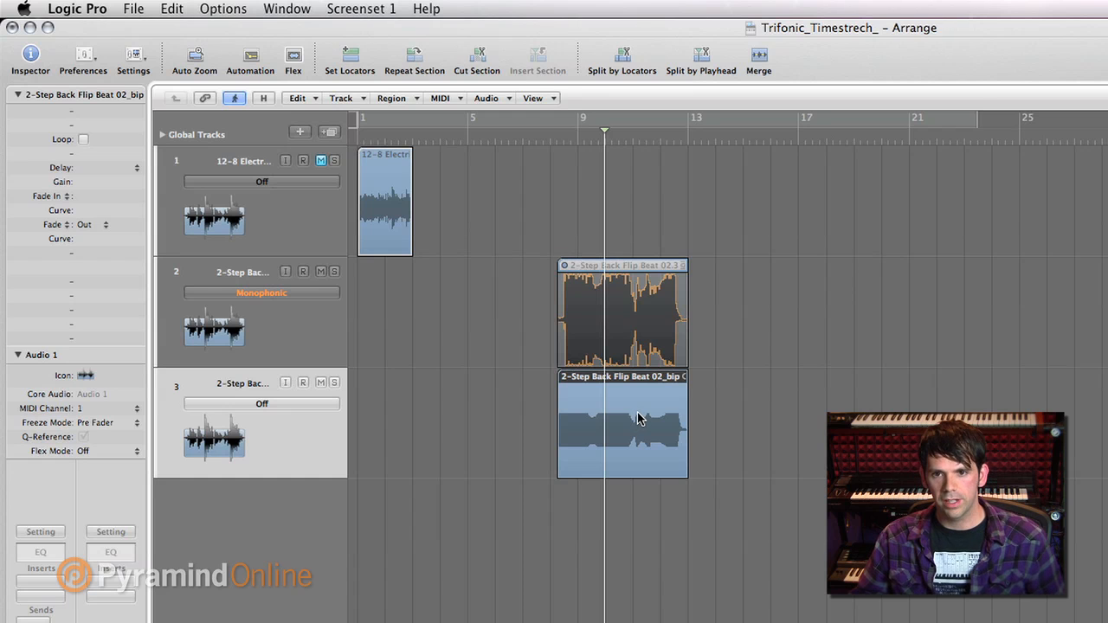
Choose Convert to New Sampler Track from the bounced drum region's shortcut menu.
{"action": "right_click", "coordinate": [638, 421]}
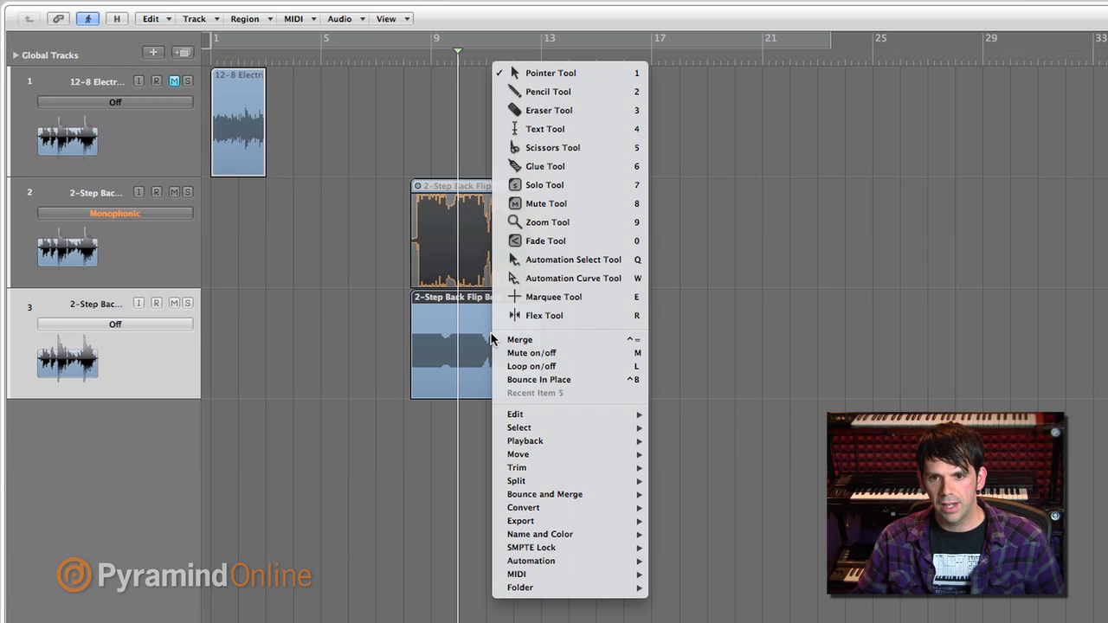
{"action": "mouse_move", "coordinate": [544, 495]}
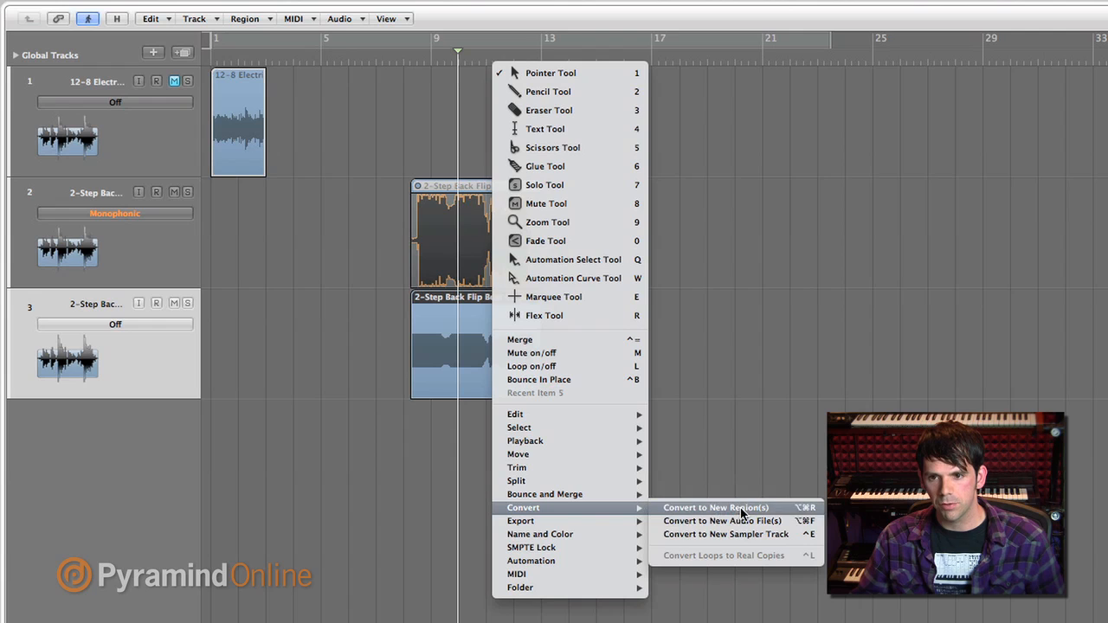
{"action": "mouse_move", "coordinate": [741, 533]}
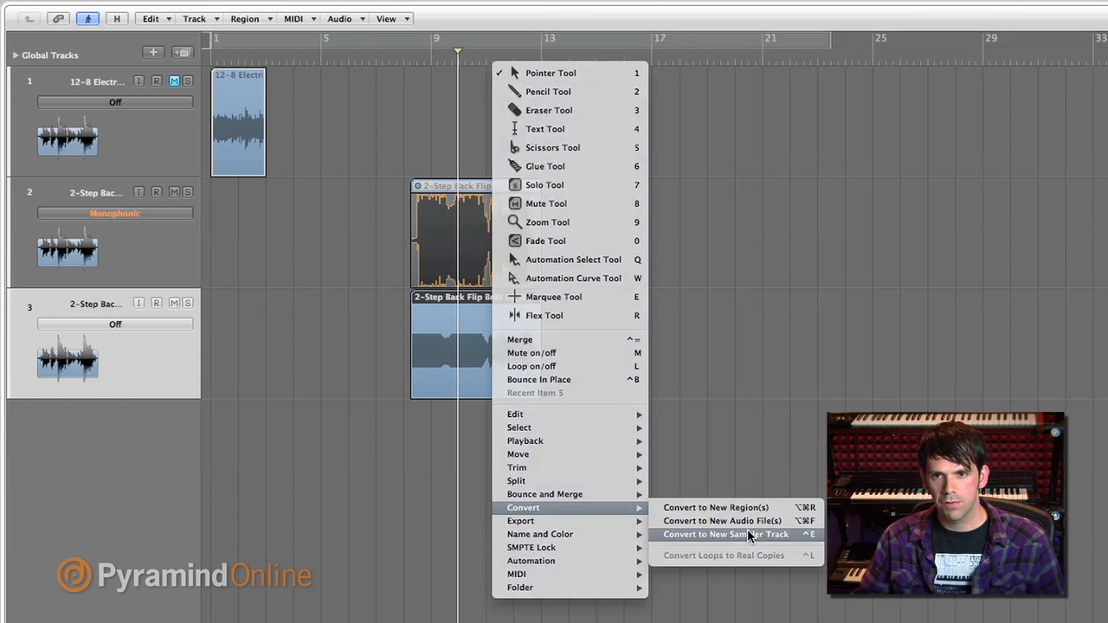
{"action": "left_click", "coordinate": [727, 534]}
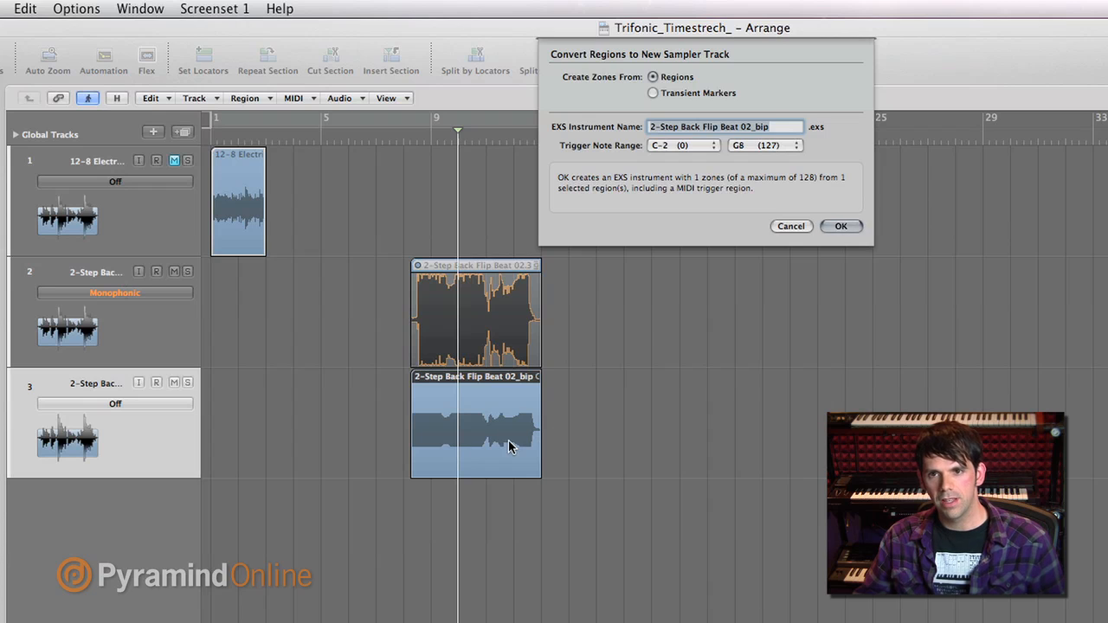
{"action": "mouse_move", "coordinate": [594, 94]}
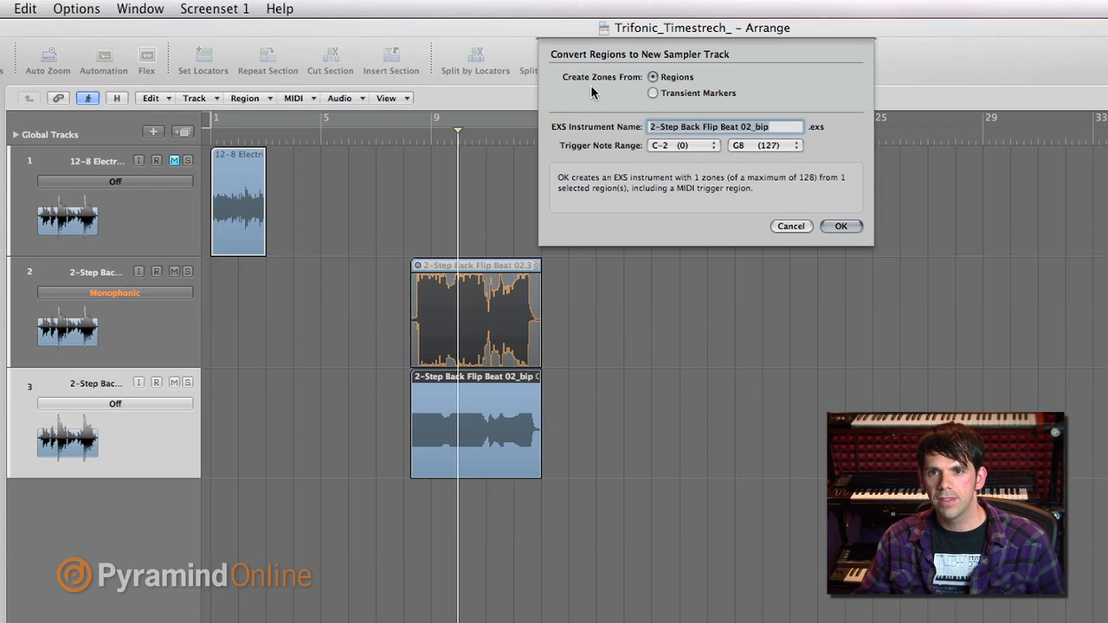
{"action": "mouse_move", "coordinate": [585, 78]}
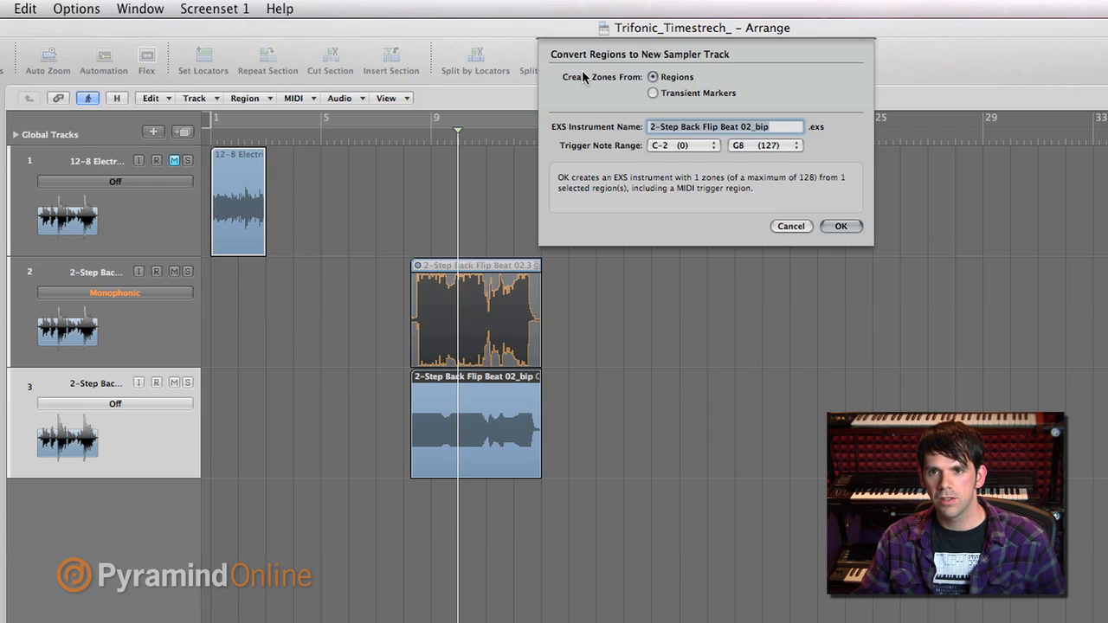
{"action": "mouse_move", "coordinate": [599, 83]}
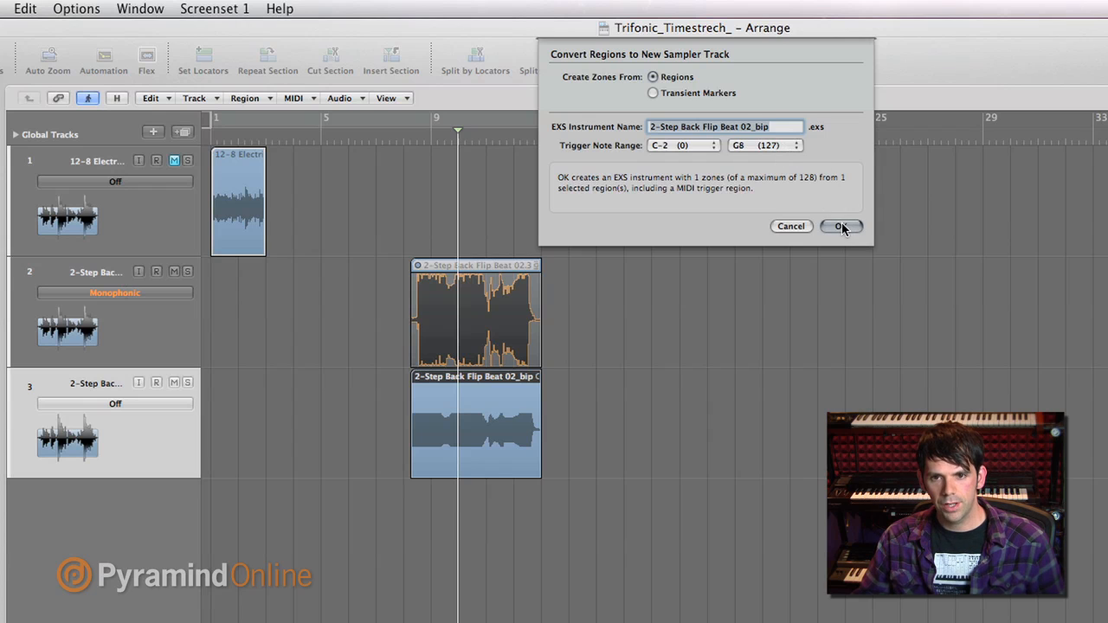
Confirm the EXS24 sampler track with zones from Regions across C-2 to G8.
{"action": "left_click", "coordinate": [838, 225]}
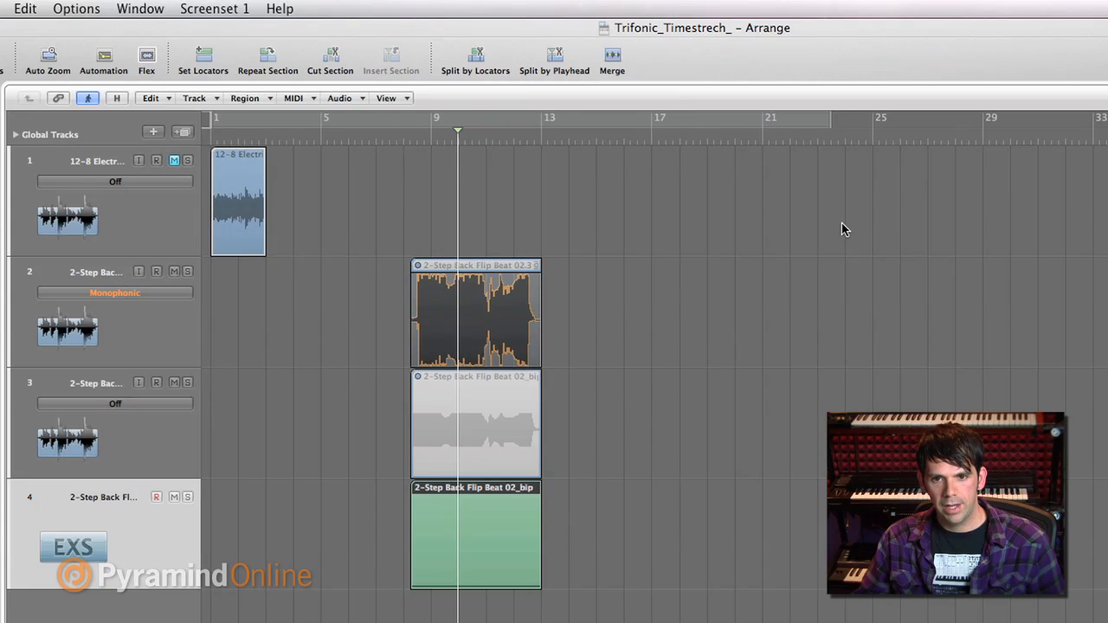
{"action": "mouse_move", "coordinate": [136, 568]}
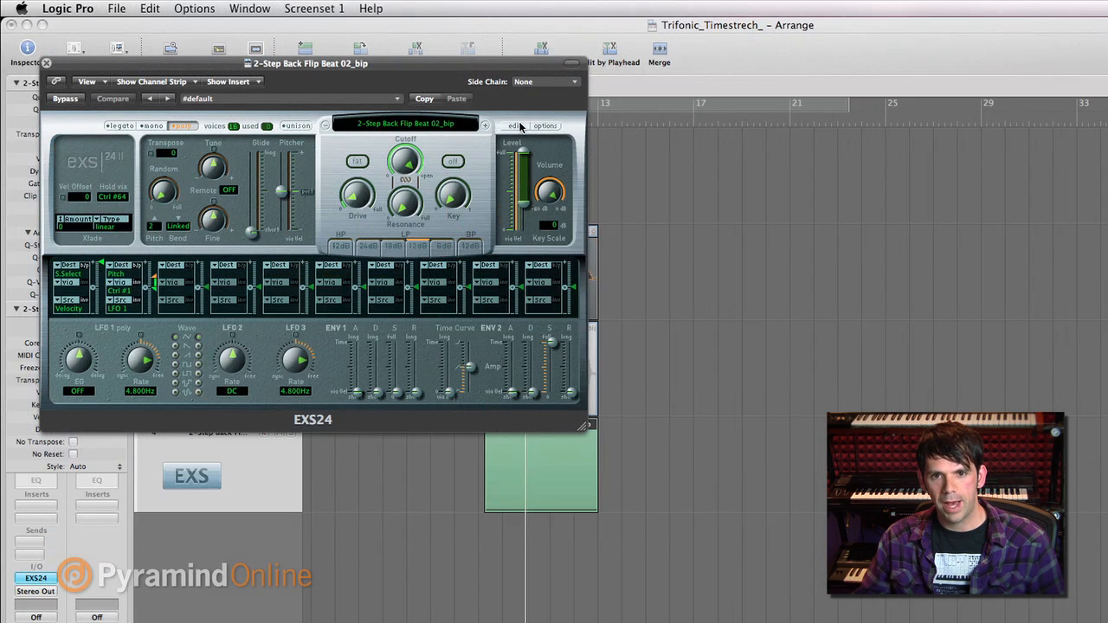
Bring up the EXS24 instrument editor showing the sample zone's key mapping.
{"action": "left_click", "coordinate": [512, 124]}
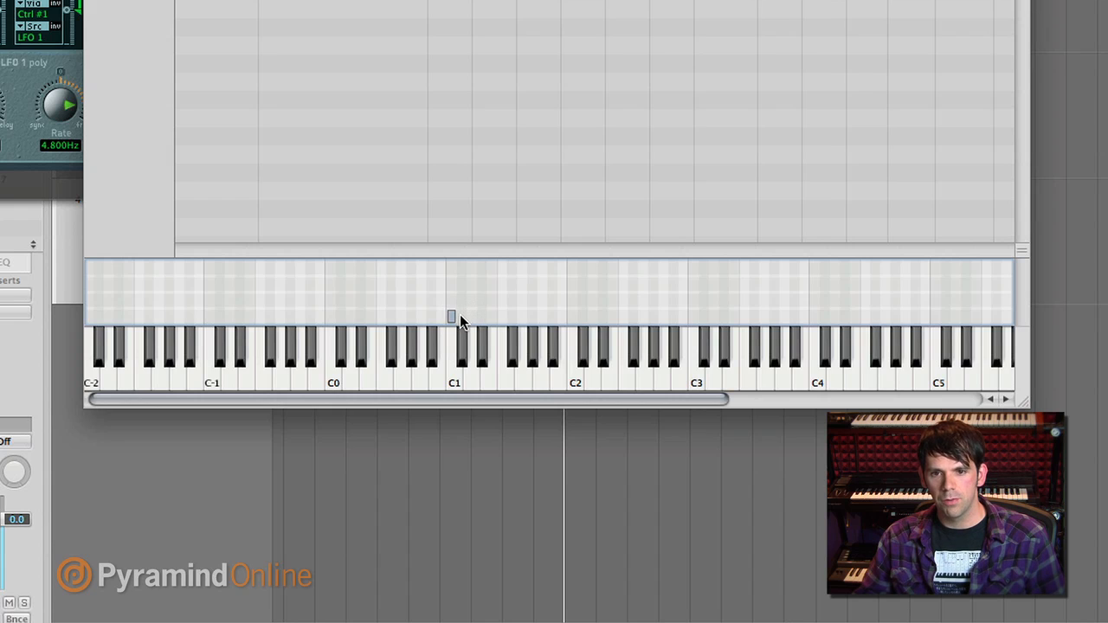
{"action": "mouse_move", "coordinate": [461, 355]}
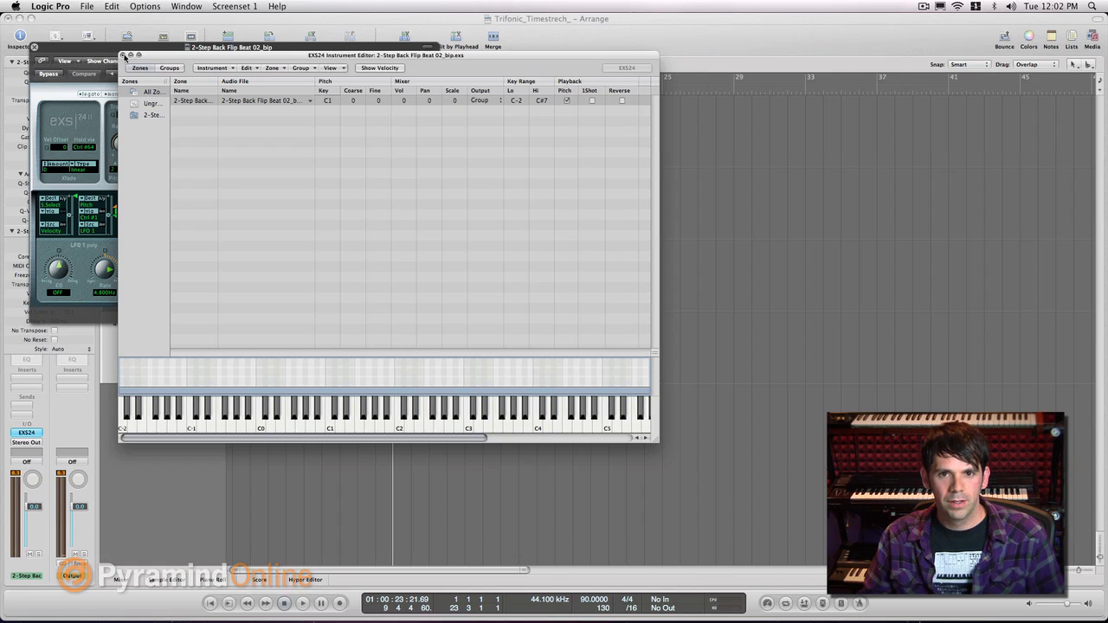
Close the zone editor after reviewing the C1-rooted zone, raising the save prompt.
{"action": "left_click", "coordinate": [125, 55]}
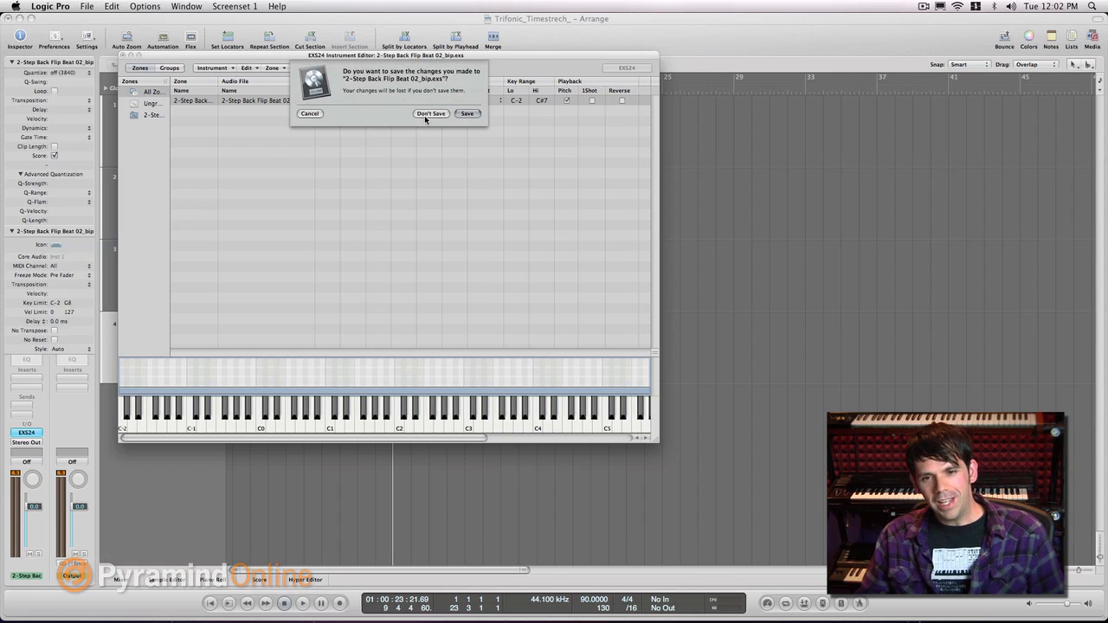